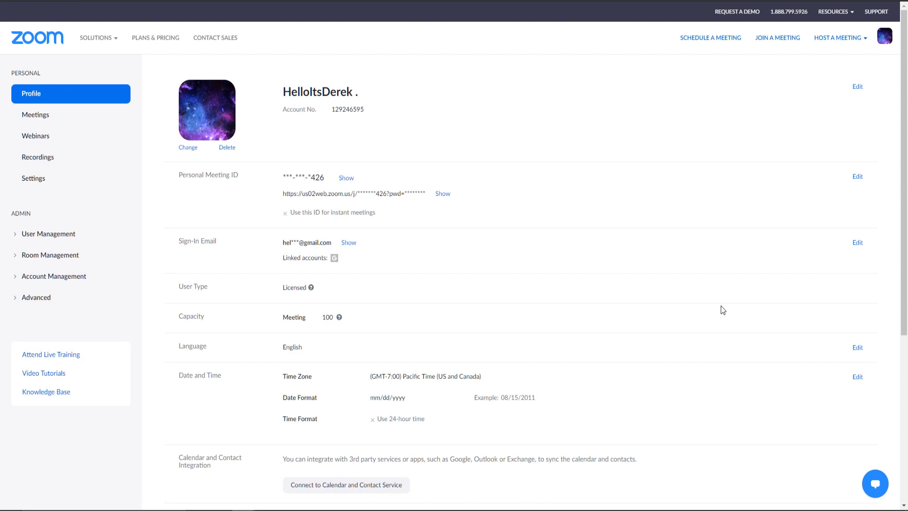
mouse_move(153, 195)
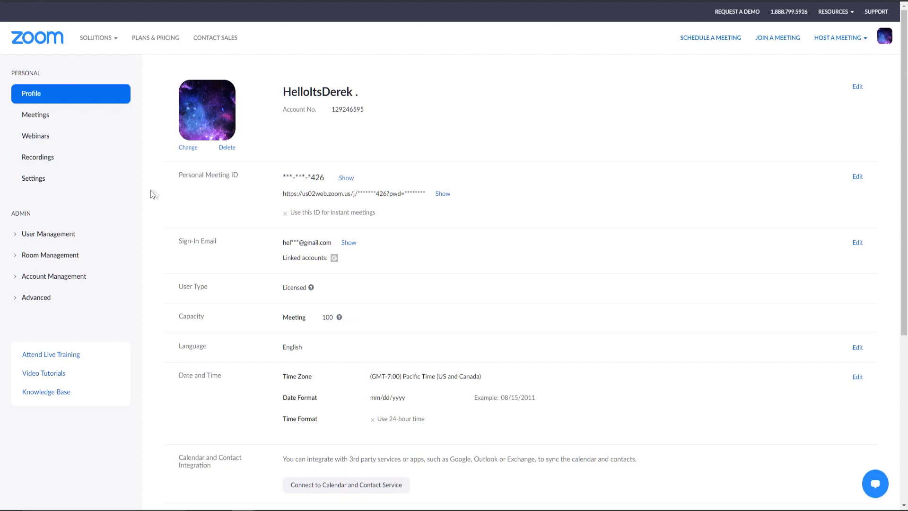
Step: Go to the account's In Meeting (Advanced) settings section
left_click(33, 178)
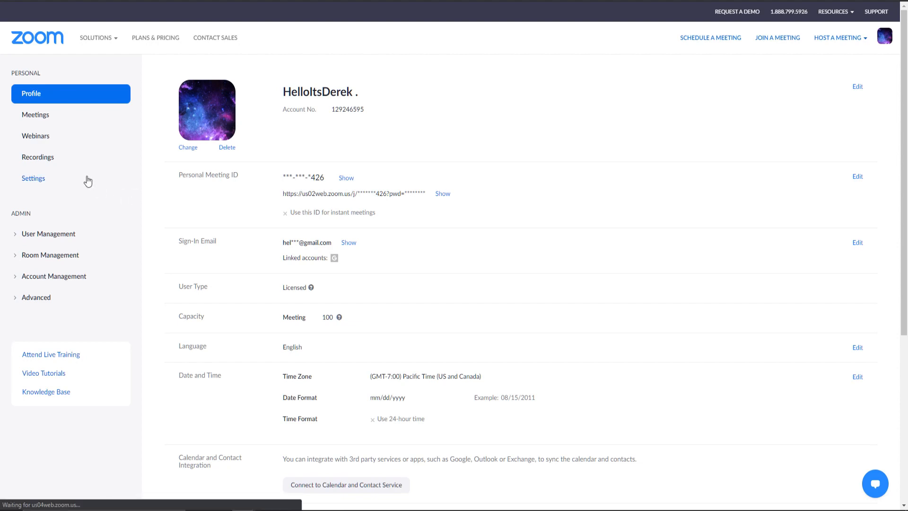
left_click(33, 178)
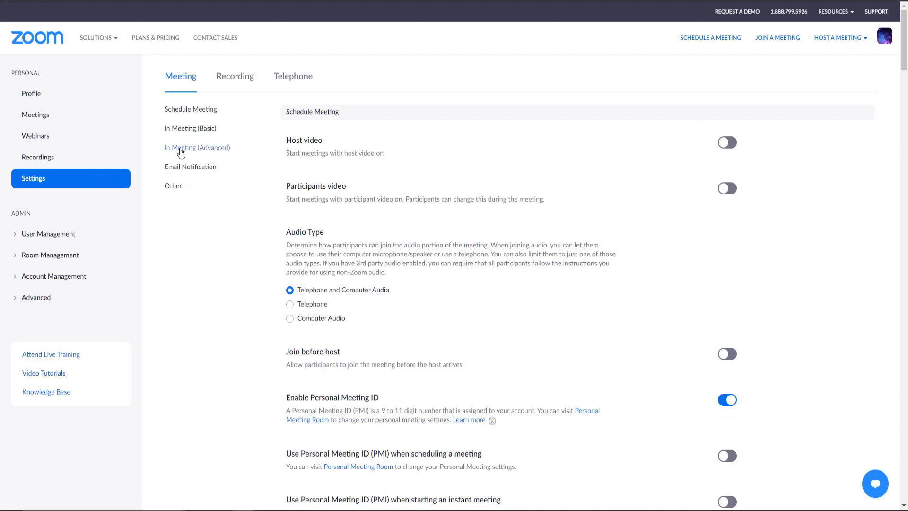
scroll("down", 3)
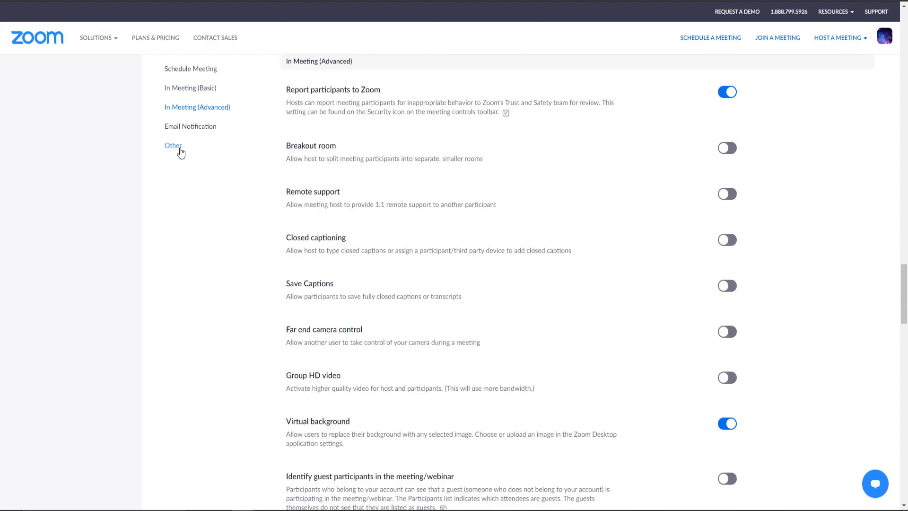
scroll("down", 3)
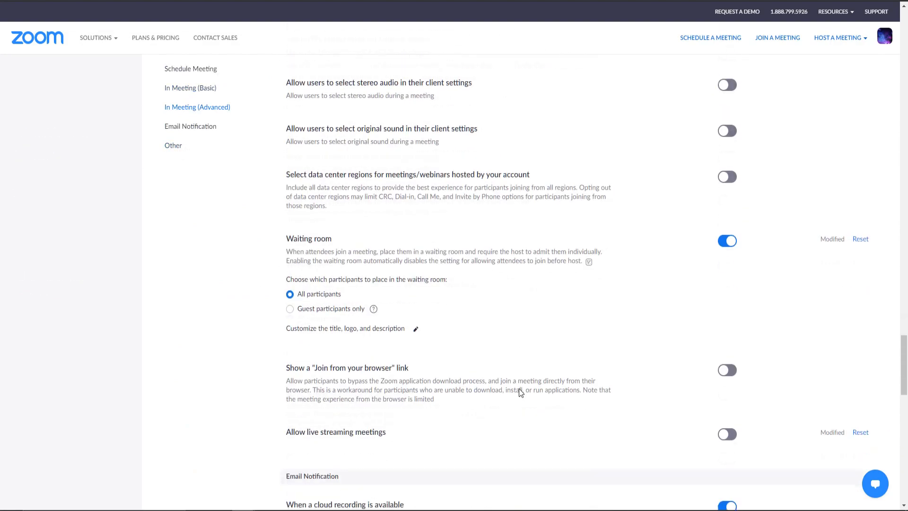
scroll("down", 3)
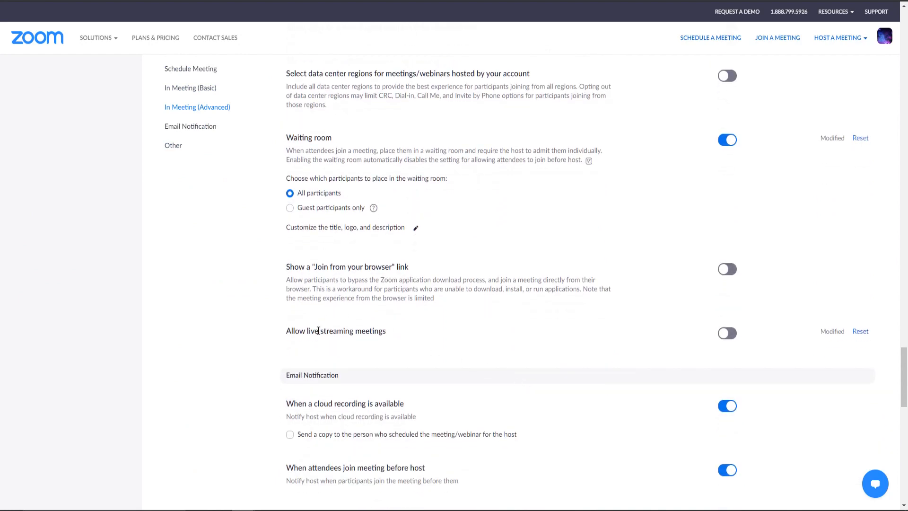
mouse_move(783, 352)
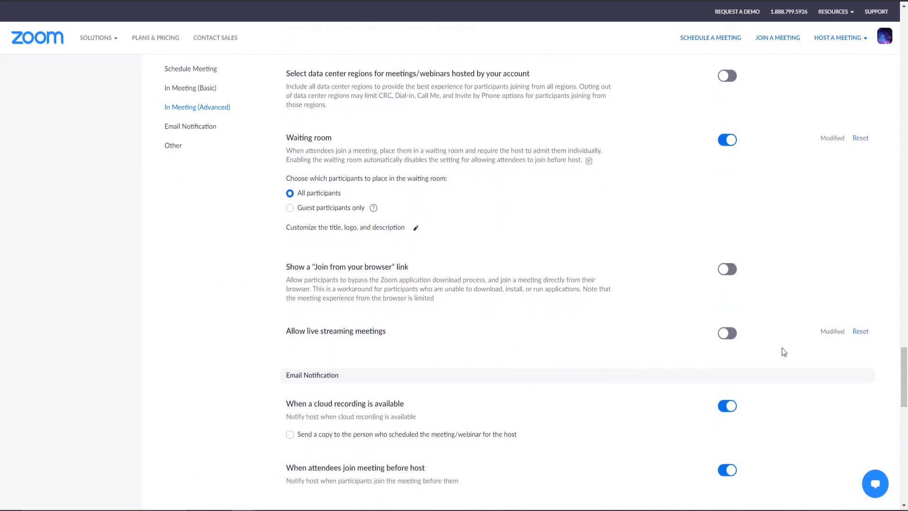
Step: Enable live streaming of meetings with Custom Live Streaming Service and save the setting
left_click(727, 333)
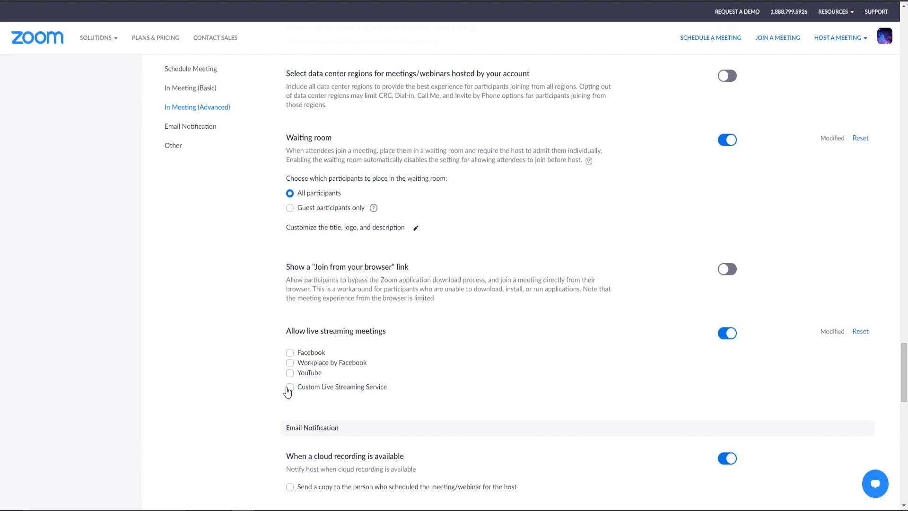
left_click(290, 386)
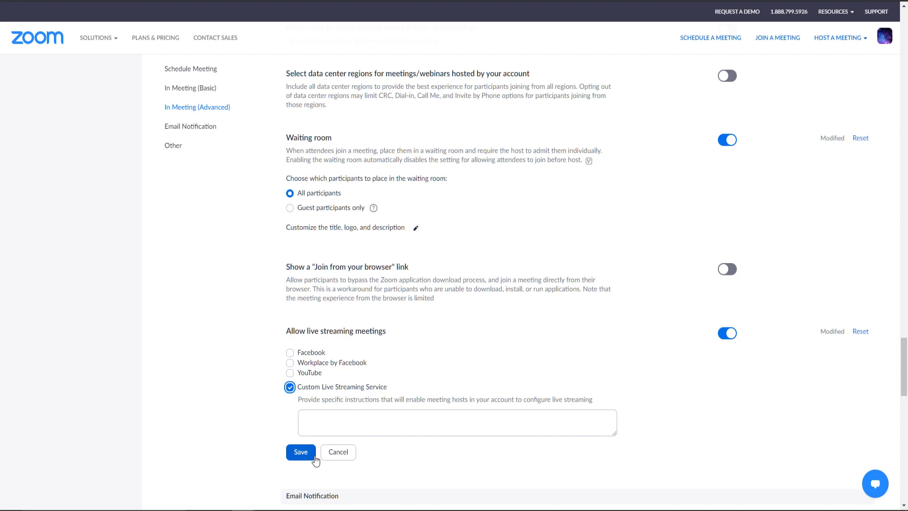
left_click(301, 452)
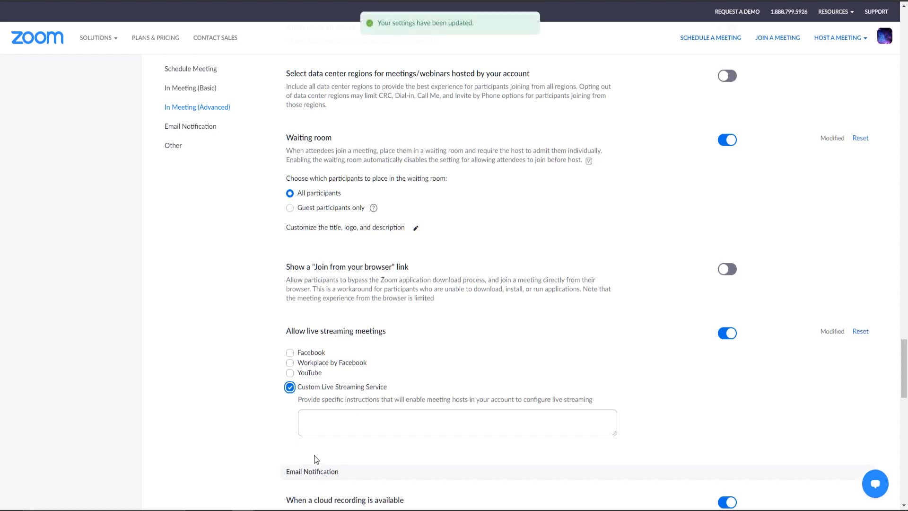
left_click(457, 422)
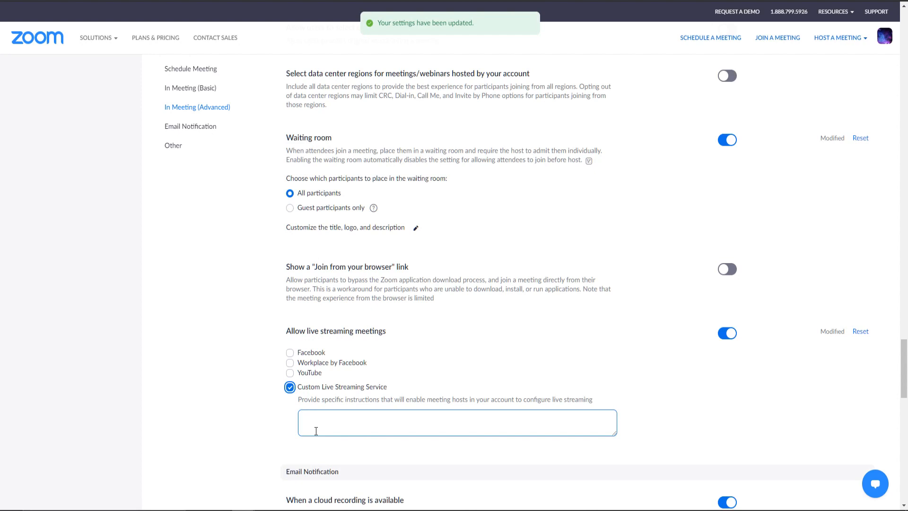
Step: Host a new meeting with video off from the portal's top-right menu
left_click(837, 38)
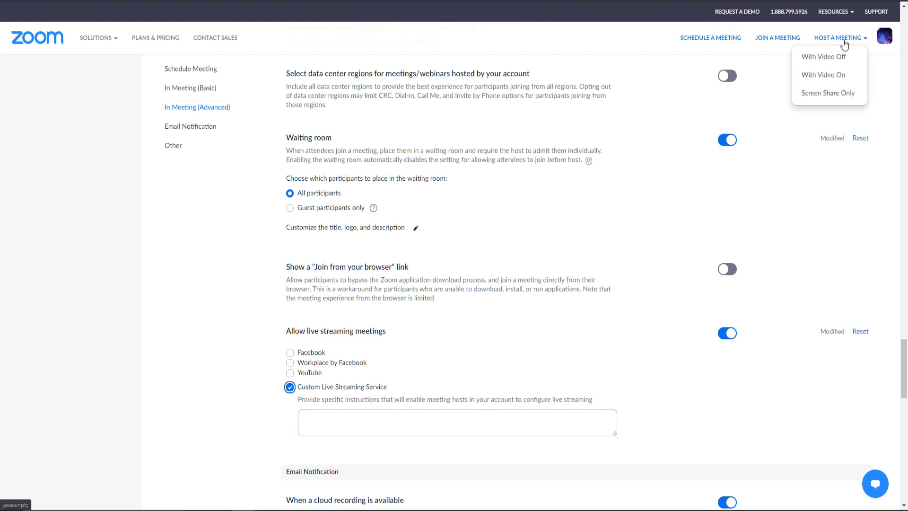
mouse_move(850, 47)
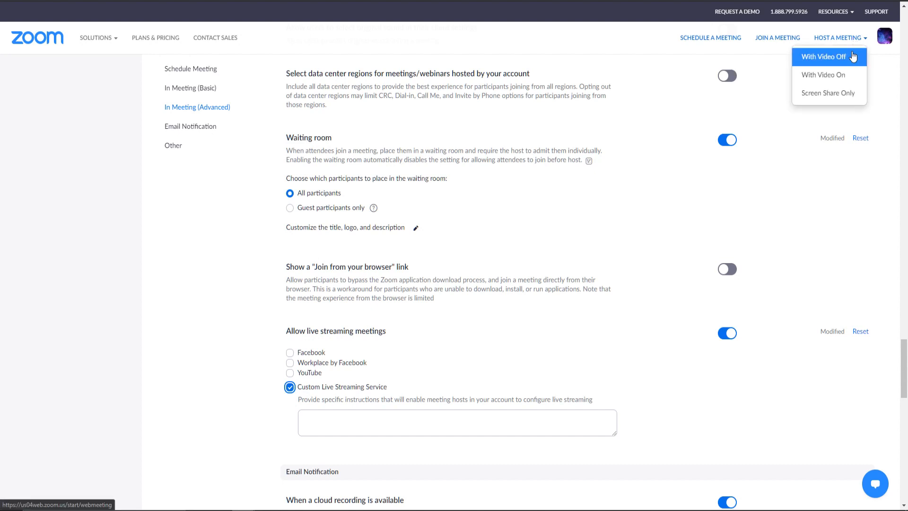
left_click(823, 55)
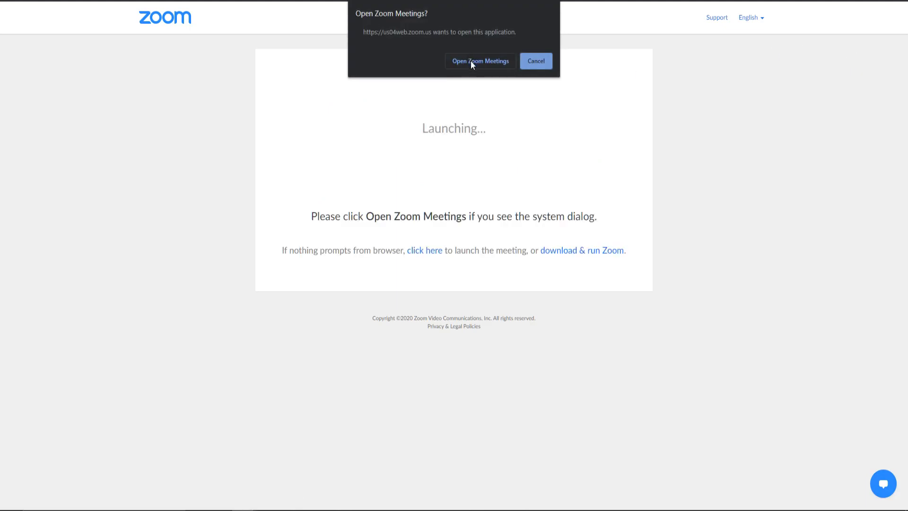
Step: Launch the Zoom Meetings app and choose Live on Custom Live Streaming Service
left_click(481, 60)
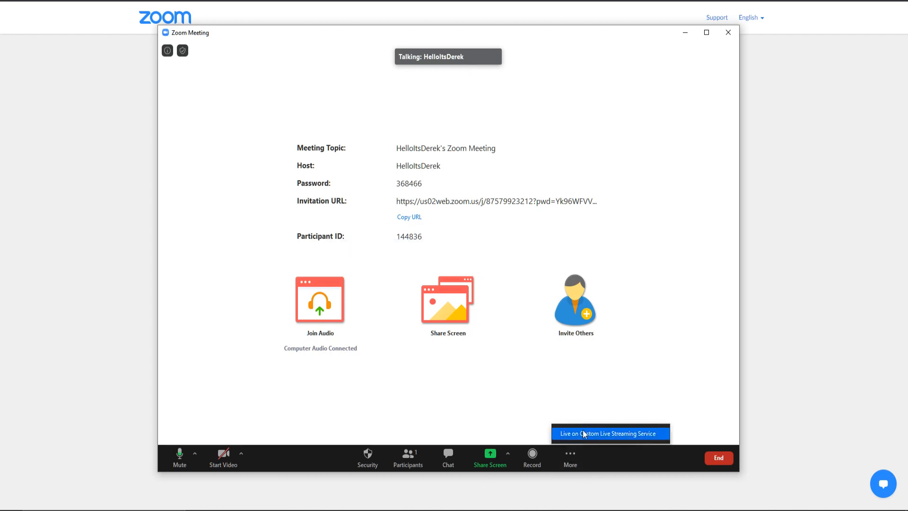
left_click(610, 433)
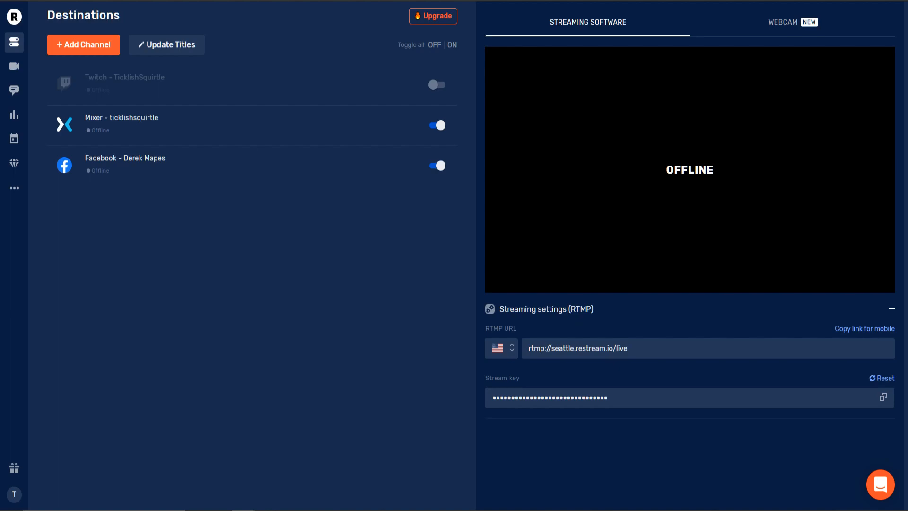
left_click(83, 44)
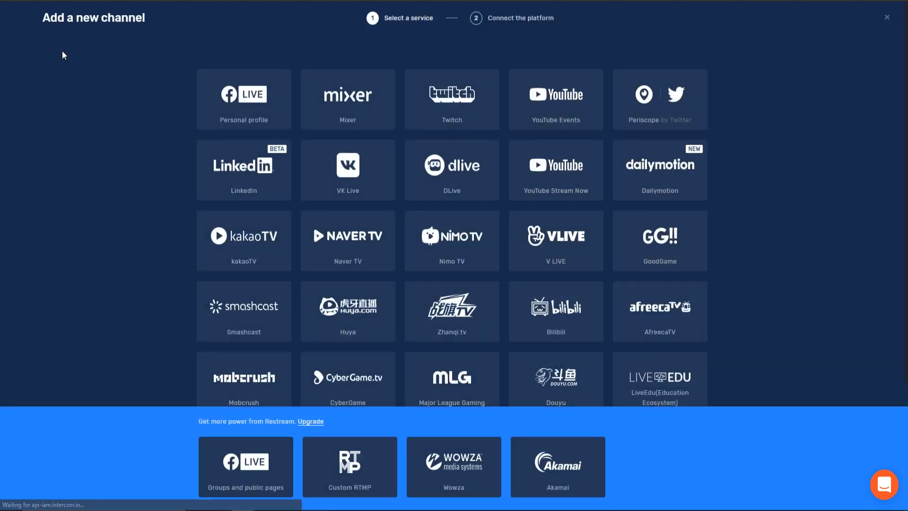
mouse_move(244, 99)
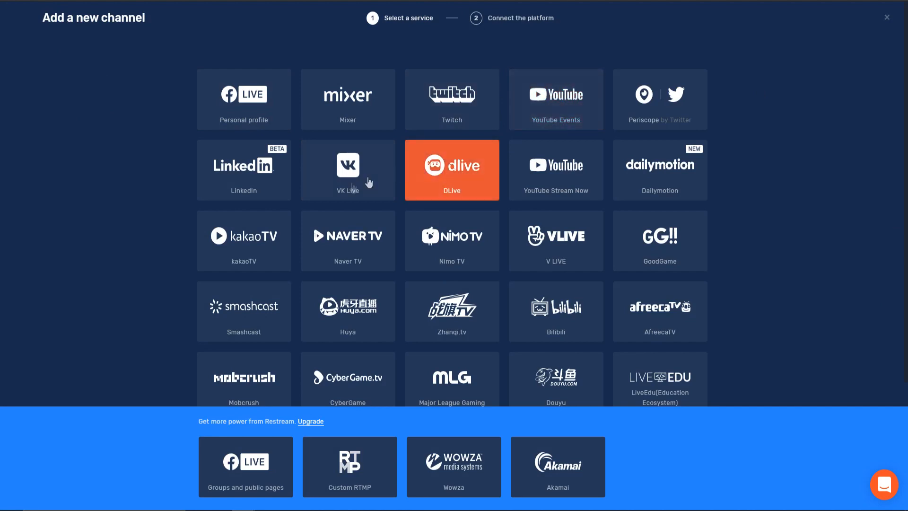
scroll("down", 3)
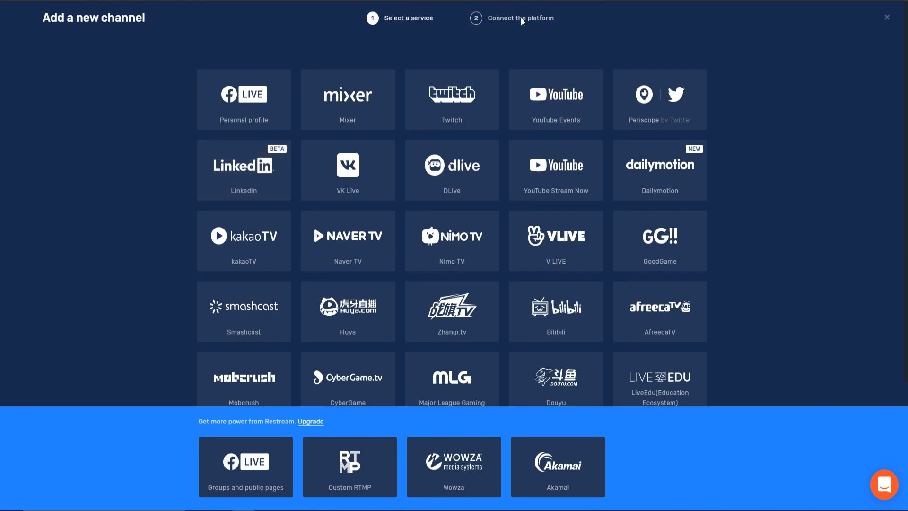
left_click(888, 17)
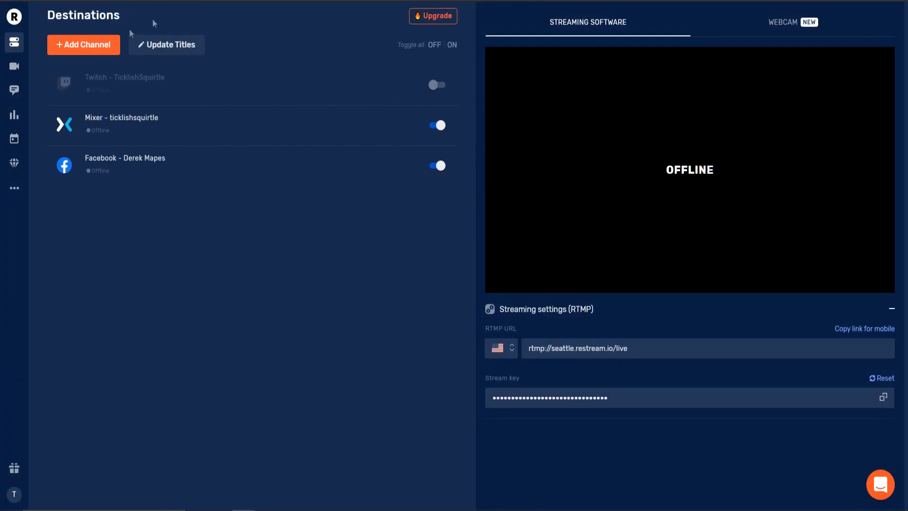
mouse_move(219, 303)
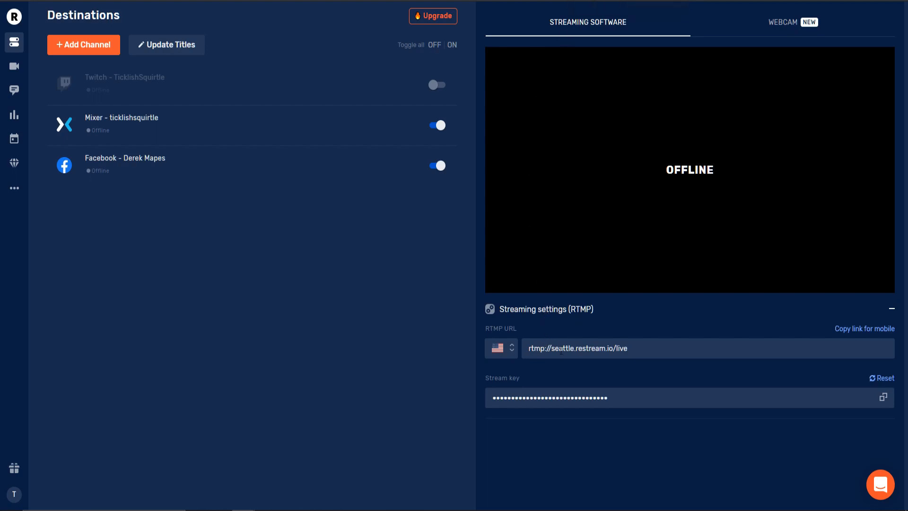
mouse_move(521, 335)
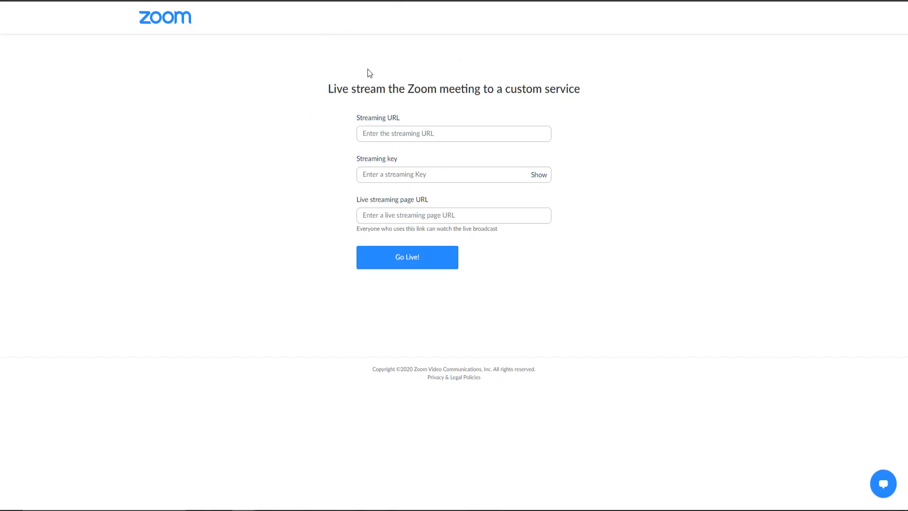
Step: Enter rtmp://seattle.restream.io/live as Streaming URL and copy the Restream stream key into Streaming key
type("rtmp://seattle.restream.io/live")
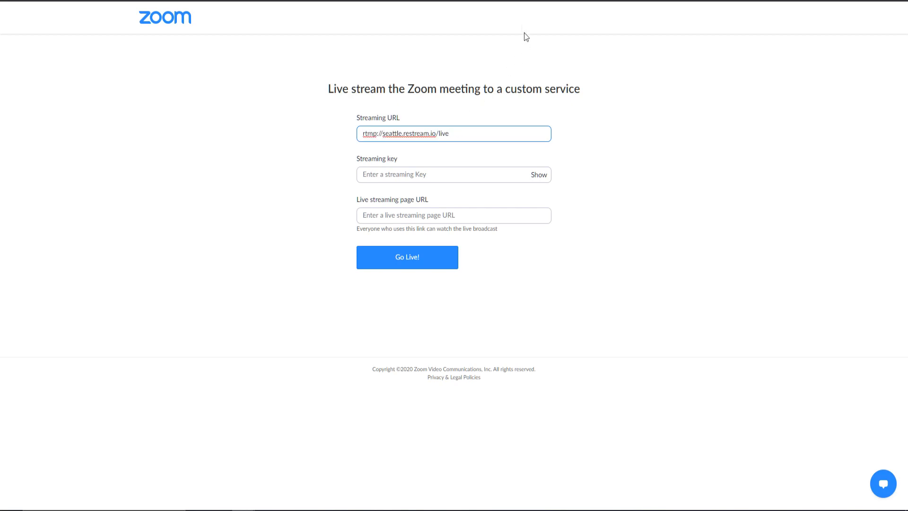
mouse_move(203, 7)
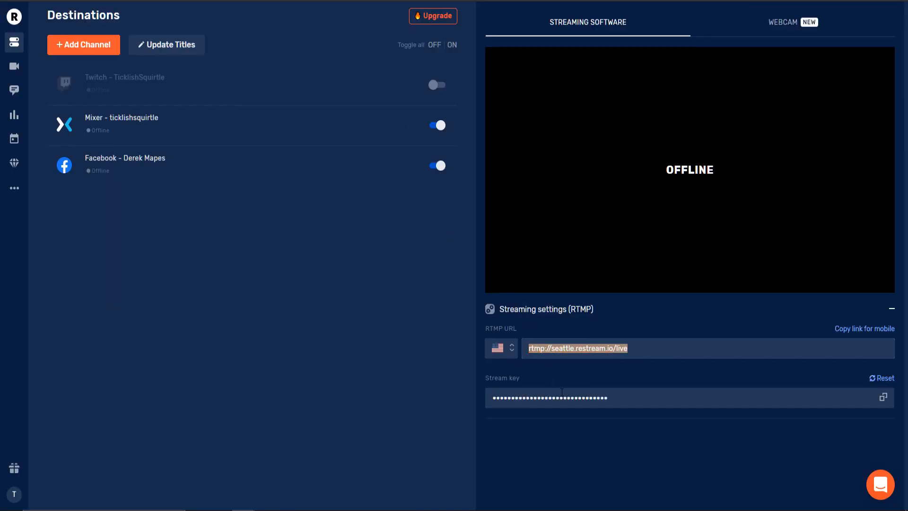
left_click(883, 397)
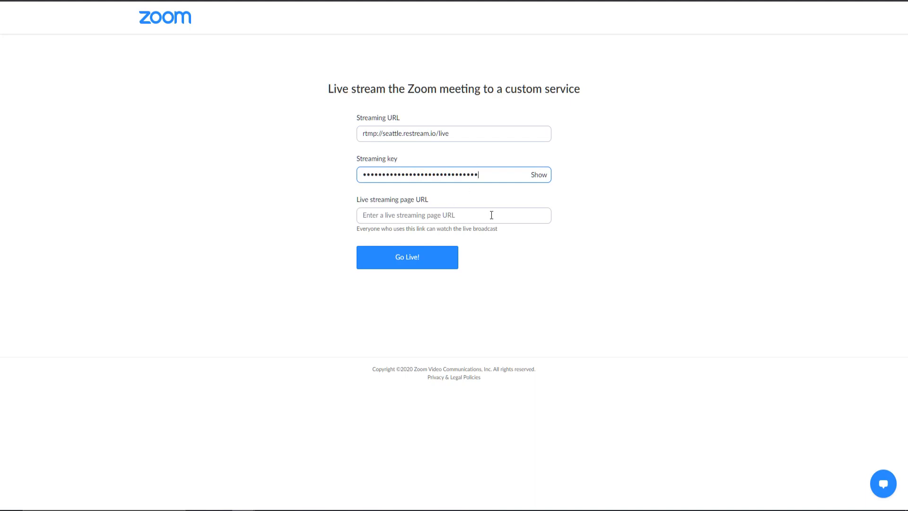
left_click(453, 215)
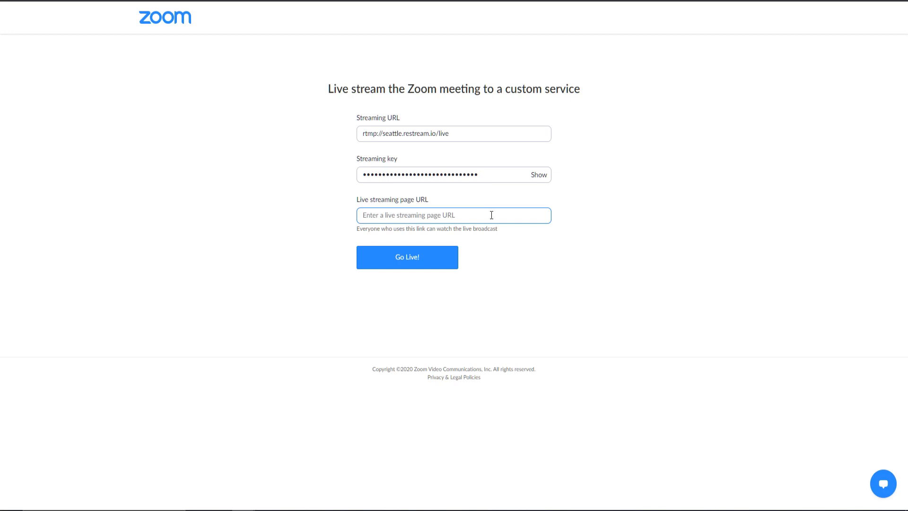
type("mixer.com/t")
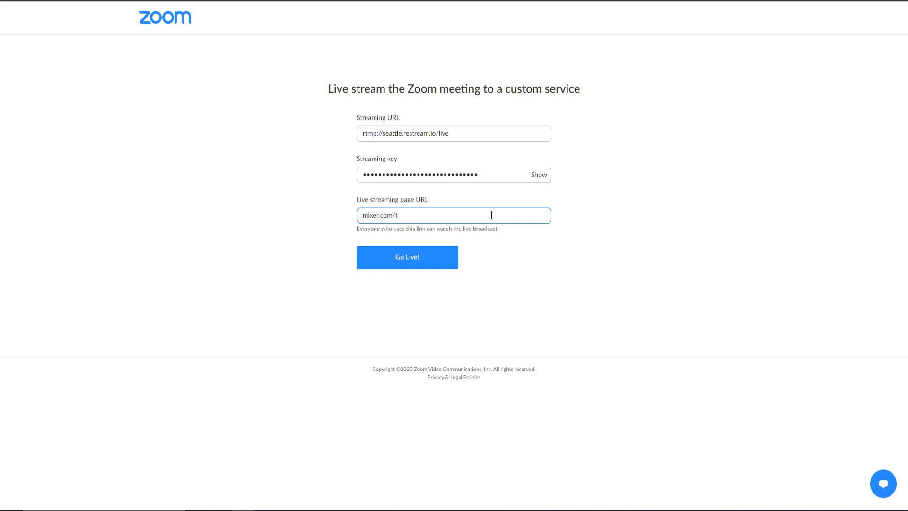
type("icklishsquirtle")
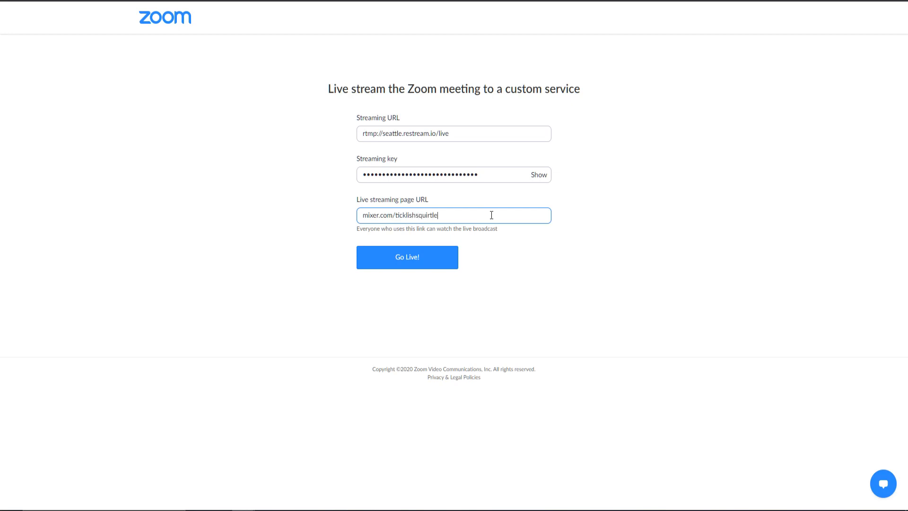
left_click(407, 257)
type("http://")
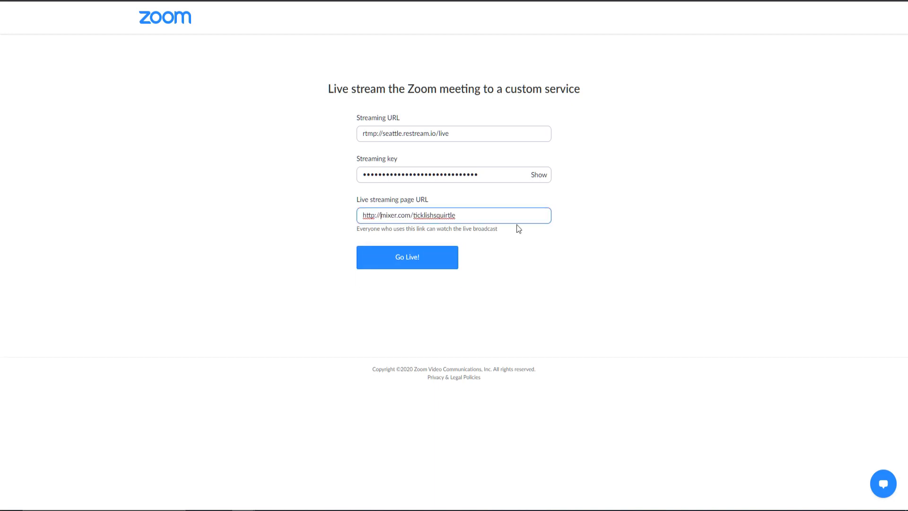
left_click(406, 257)
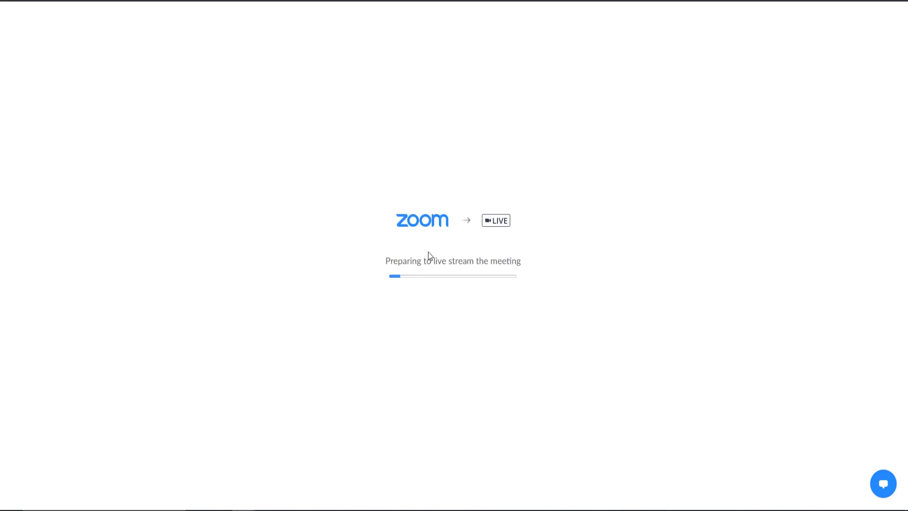